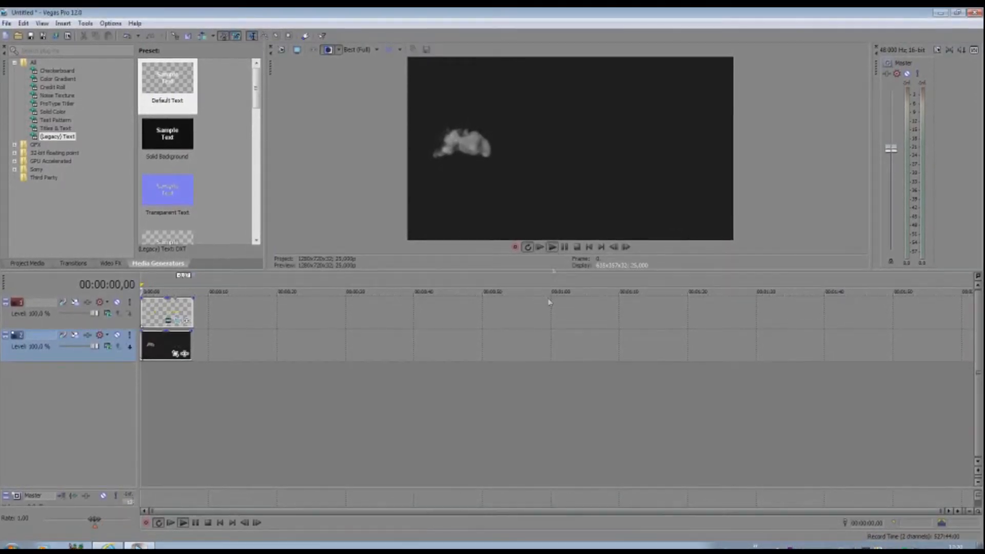
- Play the finished smoke intro with the yellow 'ABC Special' title, then stop playback
click(547, 249)
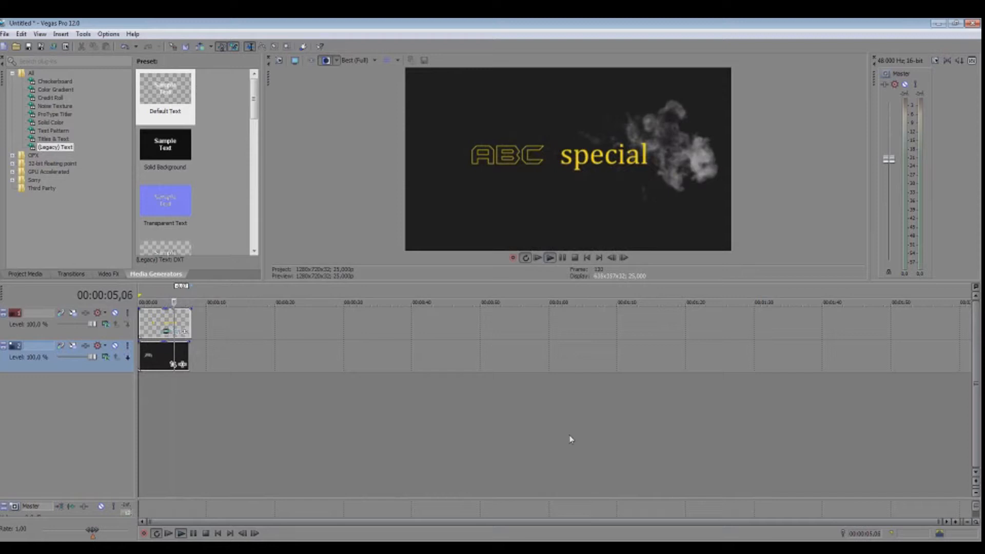
click(550, 258)
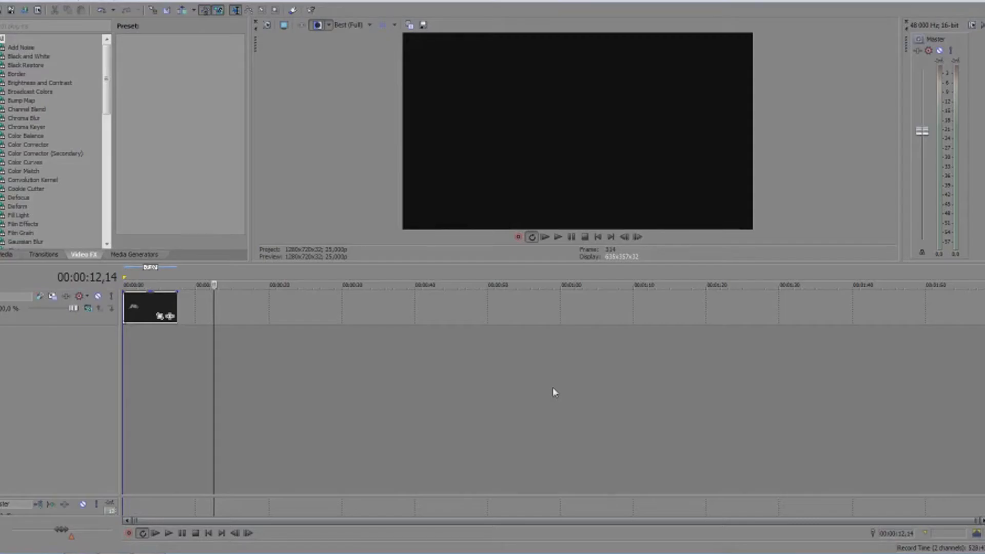
mouse_move(539, 390)
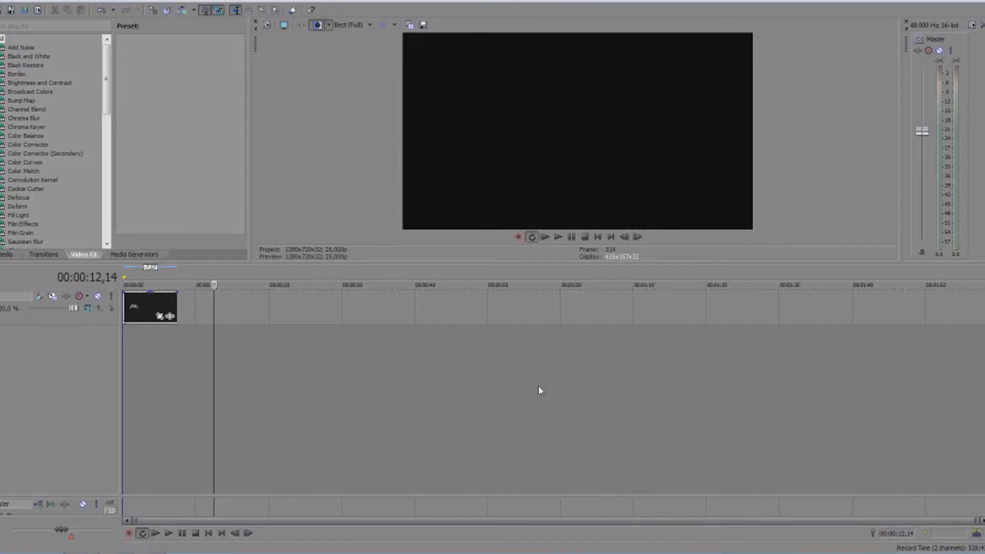
mouse_move(70, 361)
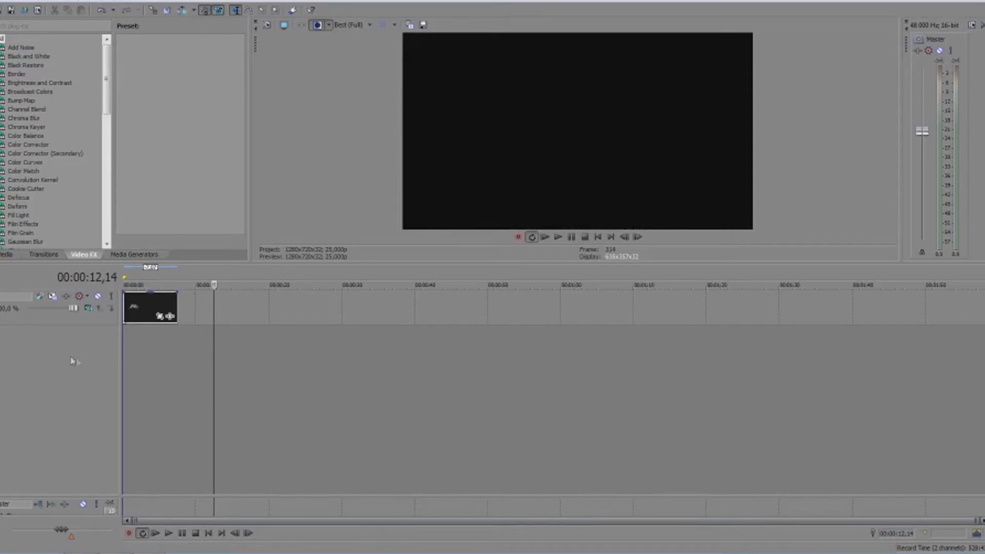
mouse_move(137, 308)
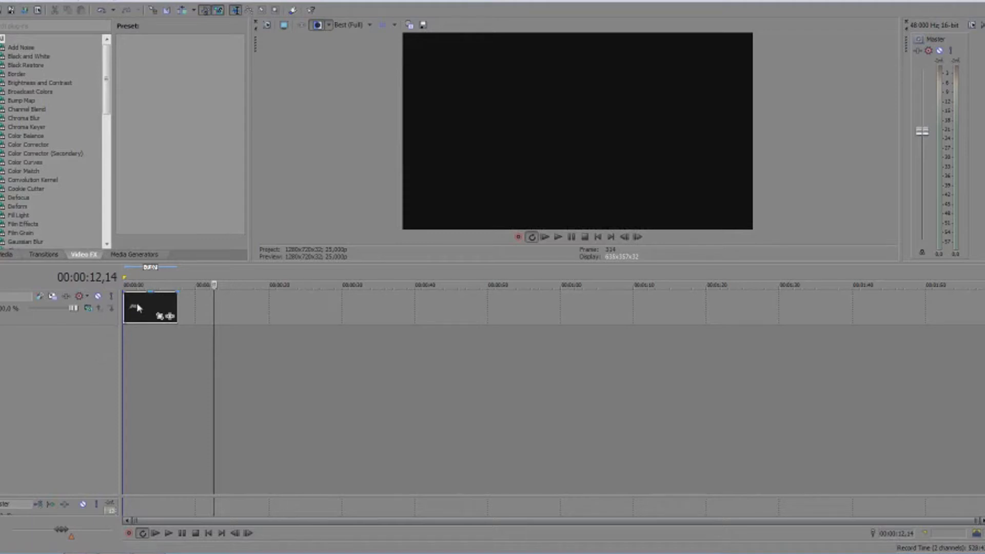
- Return the smoke clip to the timeline start and insert a new empty video track
drag(149, 308, 482, 308)
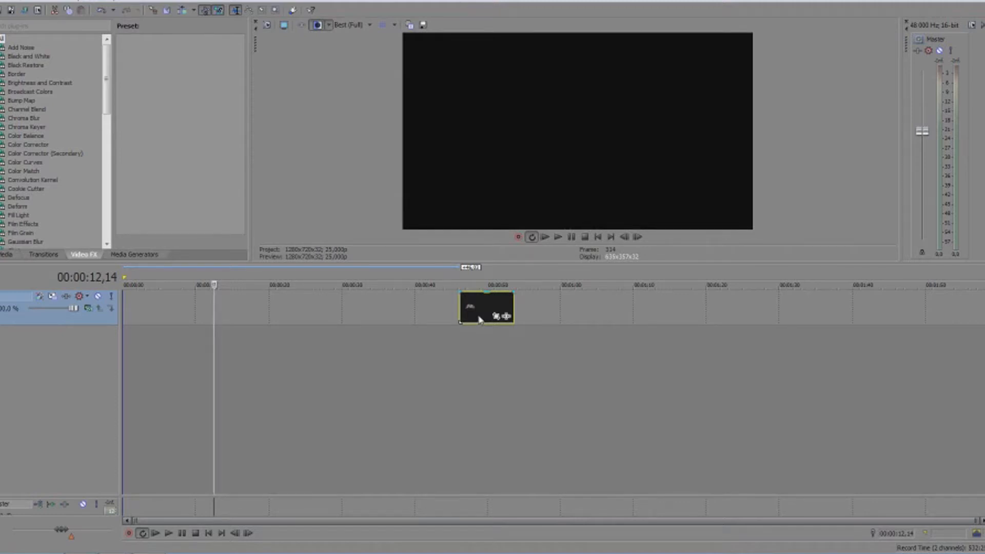
drag(486, 308, 151, 308)
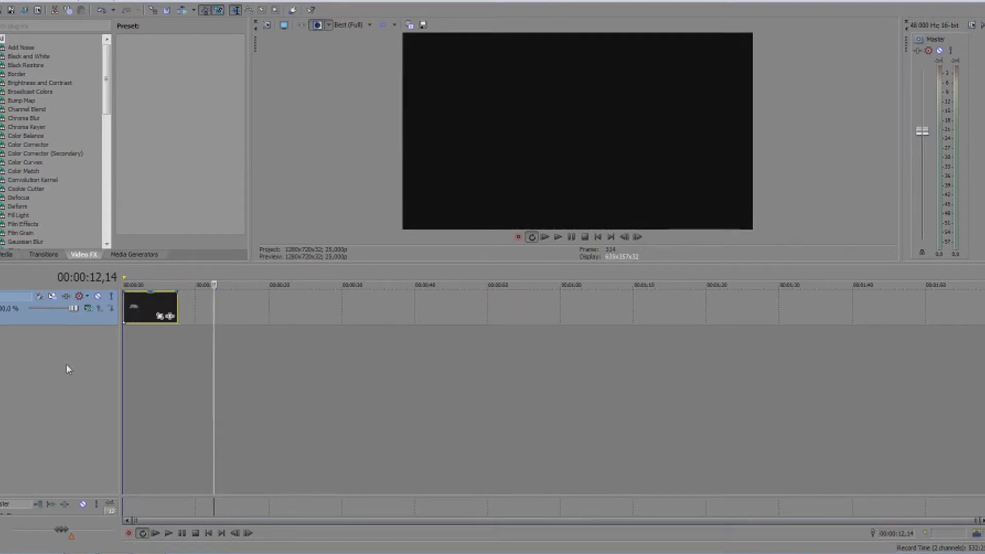
right_click(69, 369)
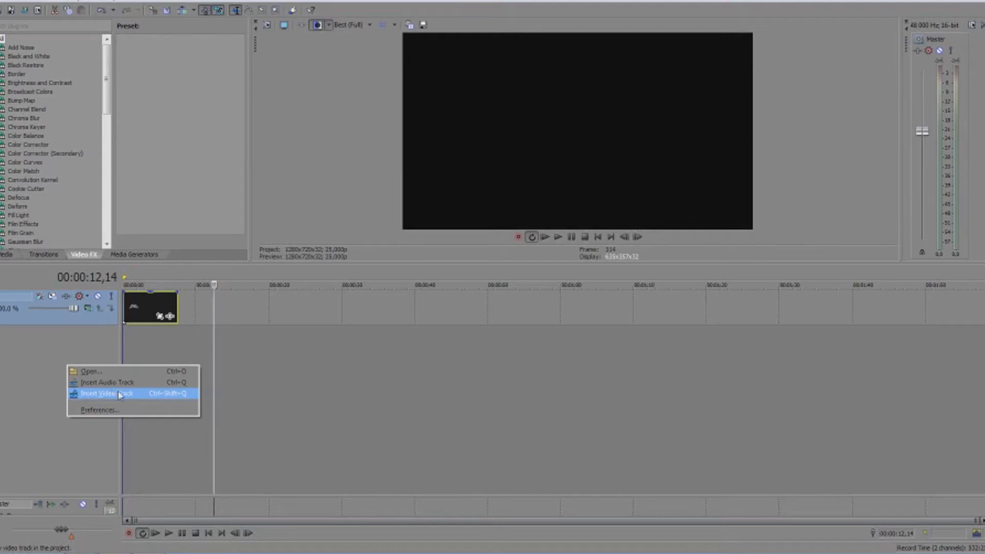
click(107, 393)
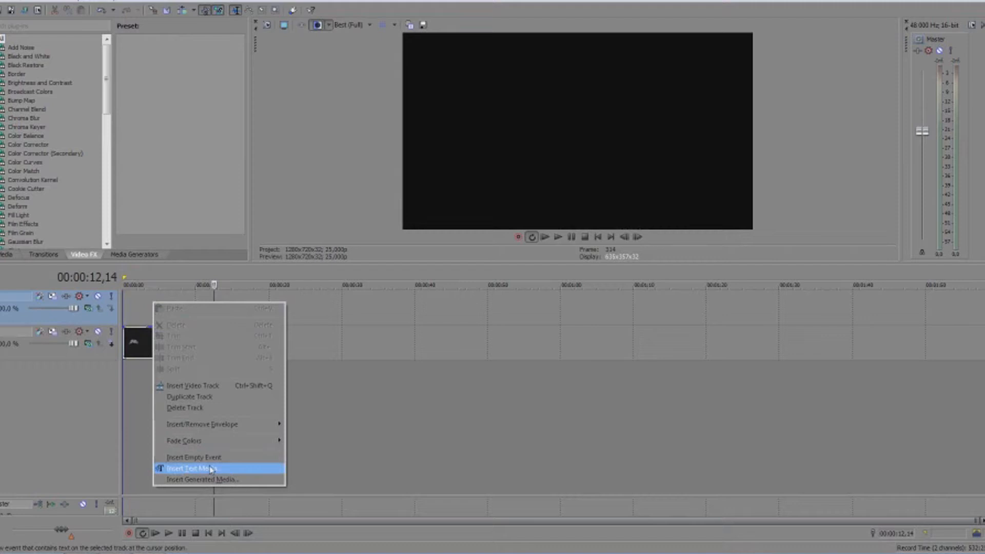
- Insert a text event on the new track and type 'ABC' in BatmanForeverAlternate
click(192, 468)
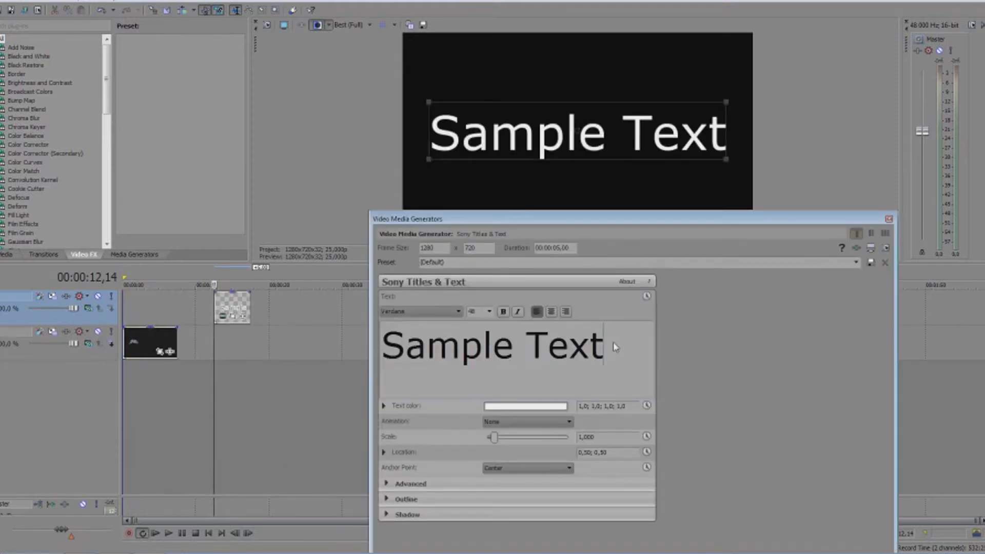
text(Sam)
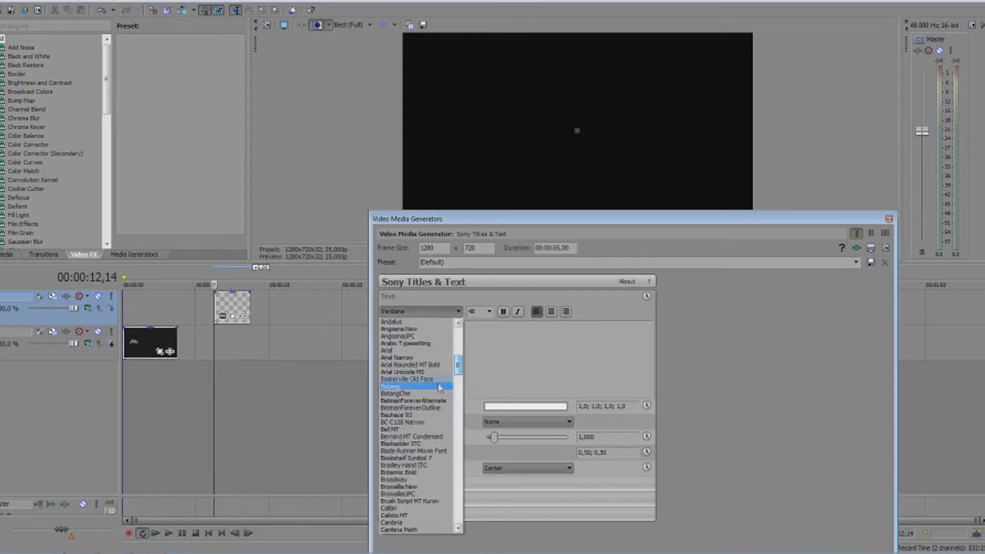
click(403, 401)
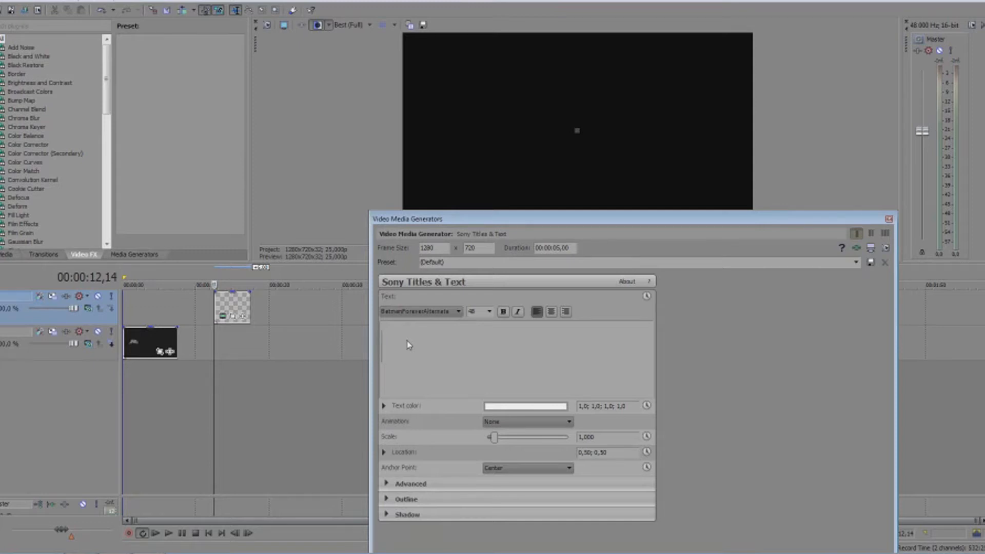
text(ABC)
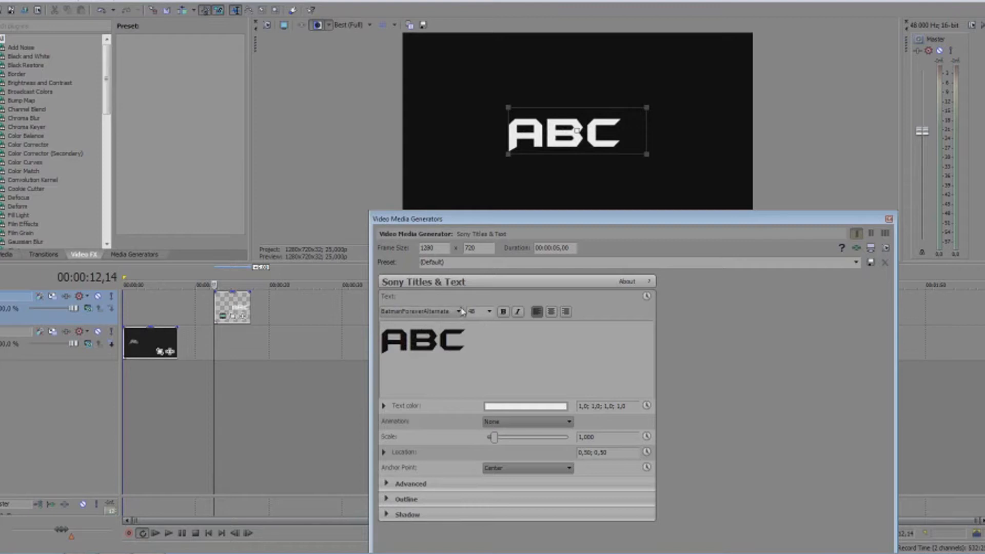
- Finish the title by typing 'Special' in the Forte script font
click(459, 312)
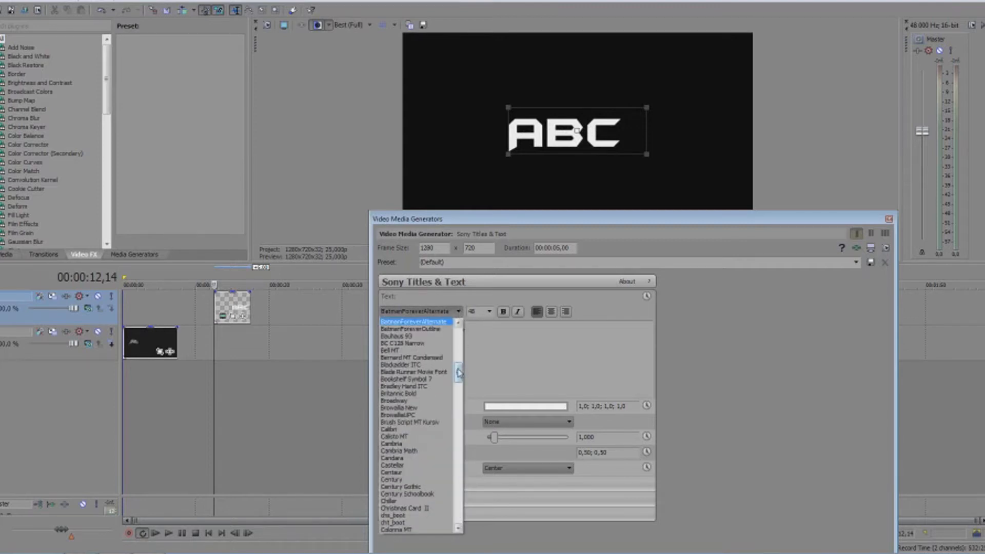
scroll(down, 3)
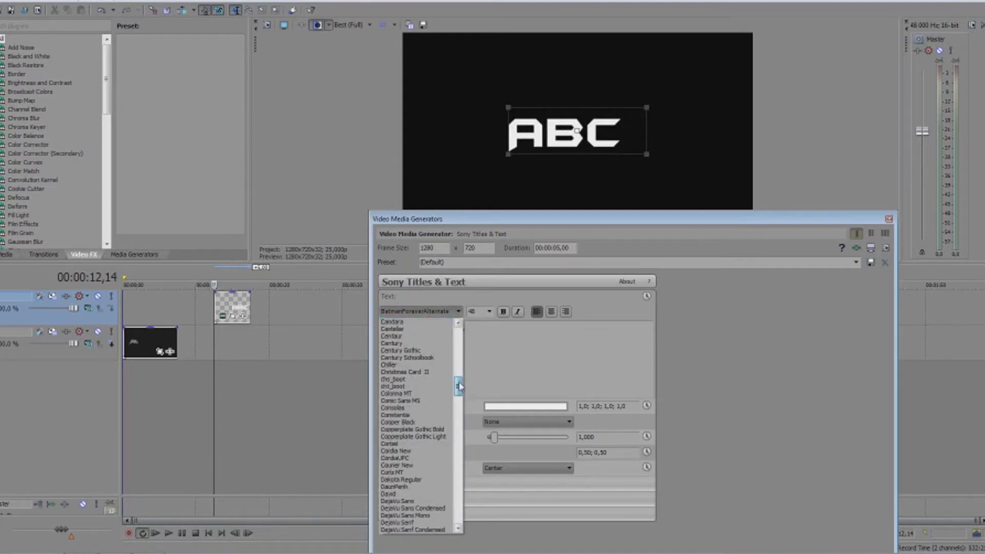
scroll(down, 3)
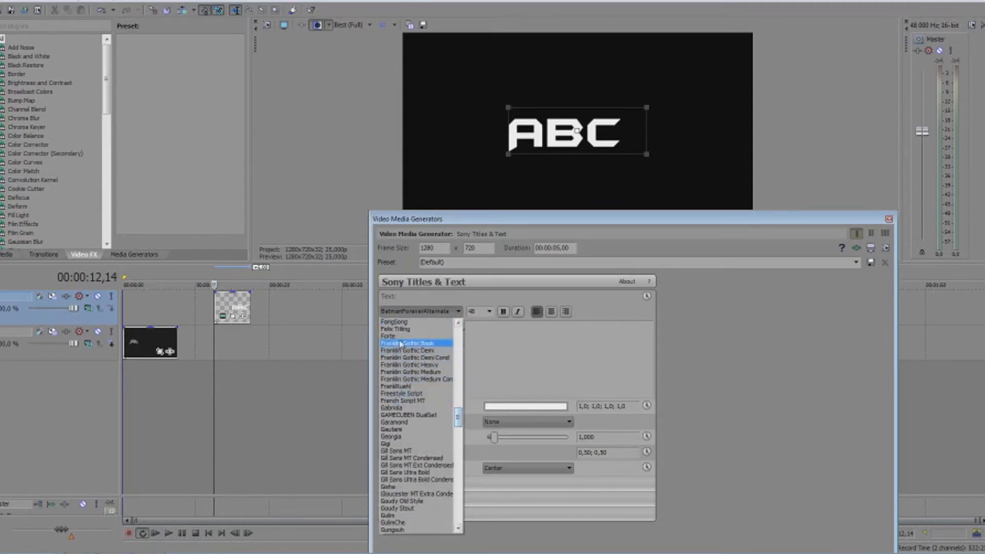
click(388, 335)
text( S)
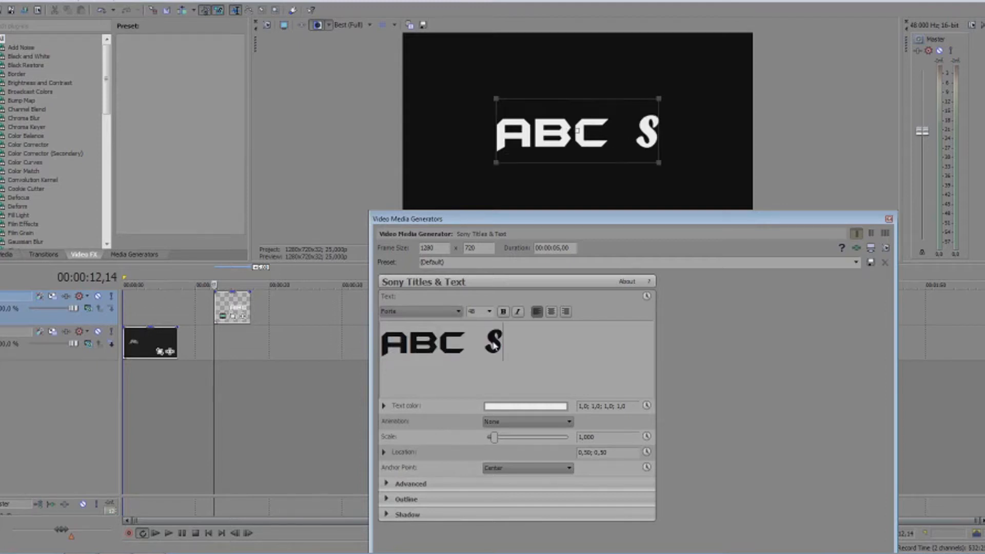
text(pecial)
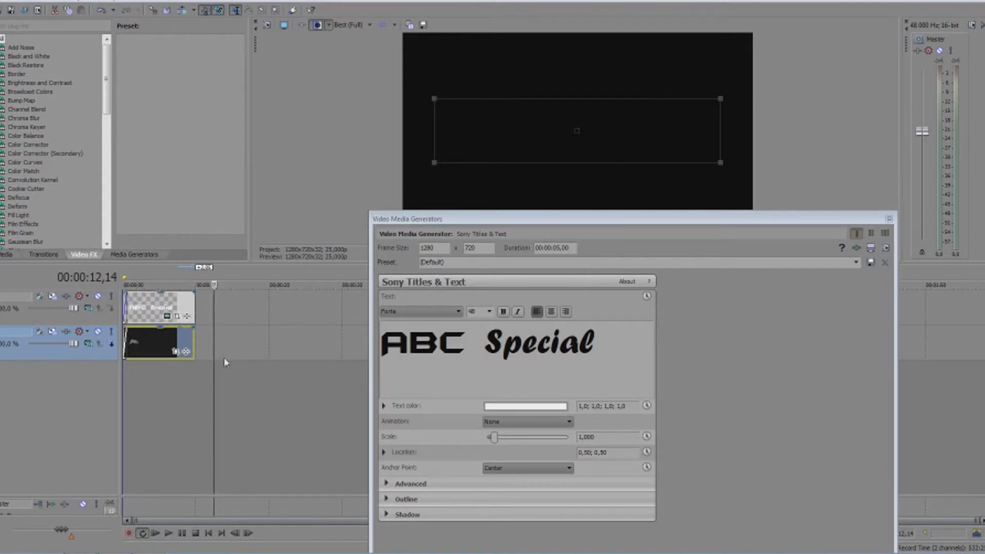
mouse_move(214, 391)
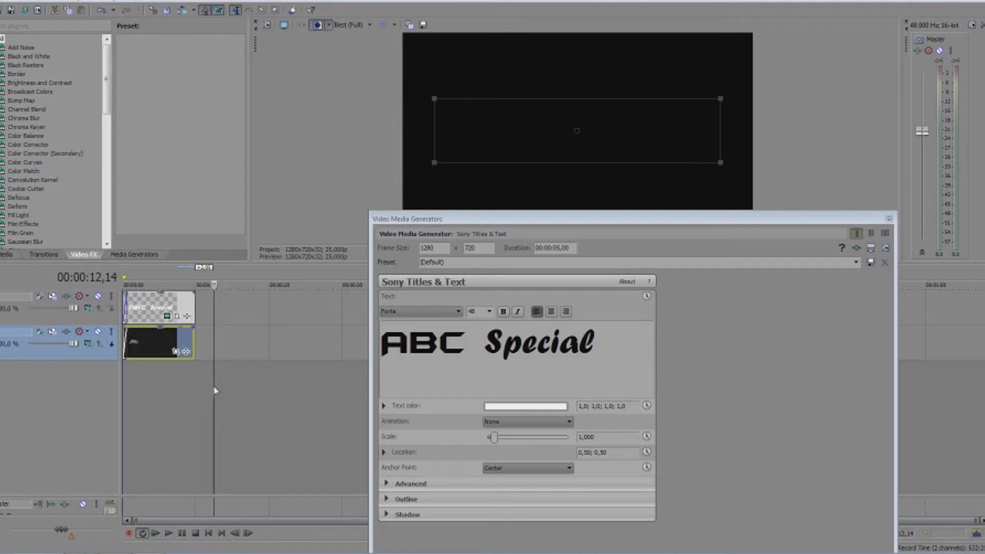
- Line up the 'ABC Special' title event with the start of the smoke clip
click(162, 390)
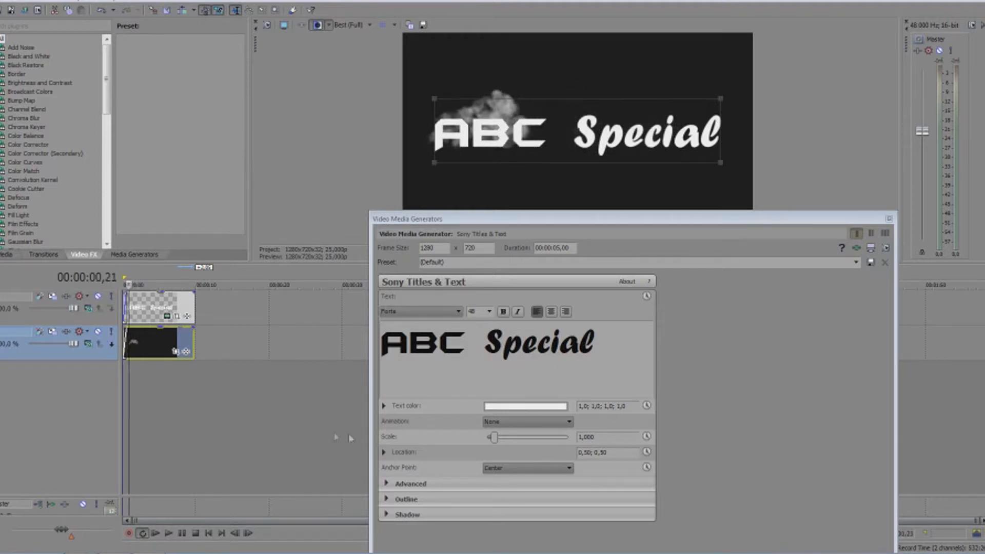
mouse_move(611, 439)
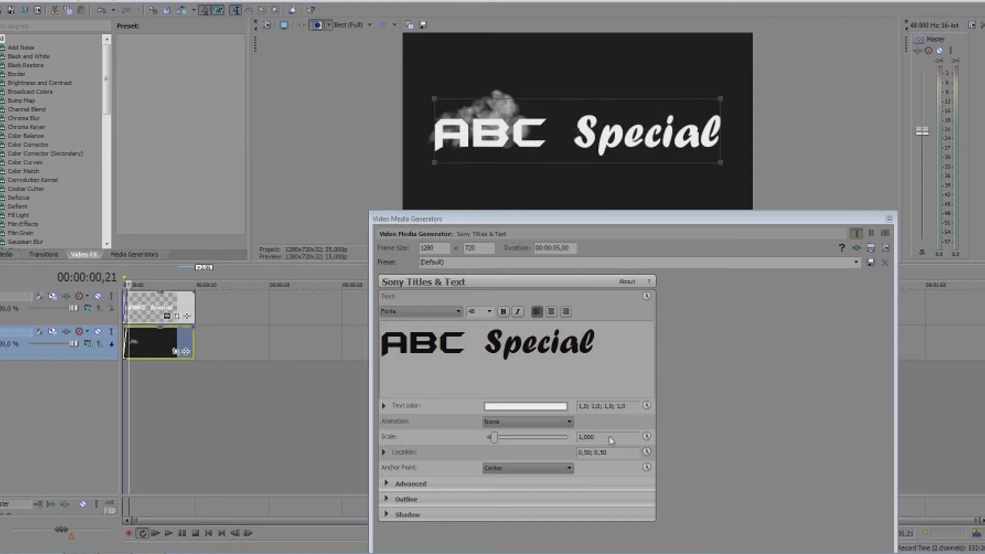
mouse_move(458, 447)
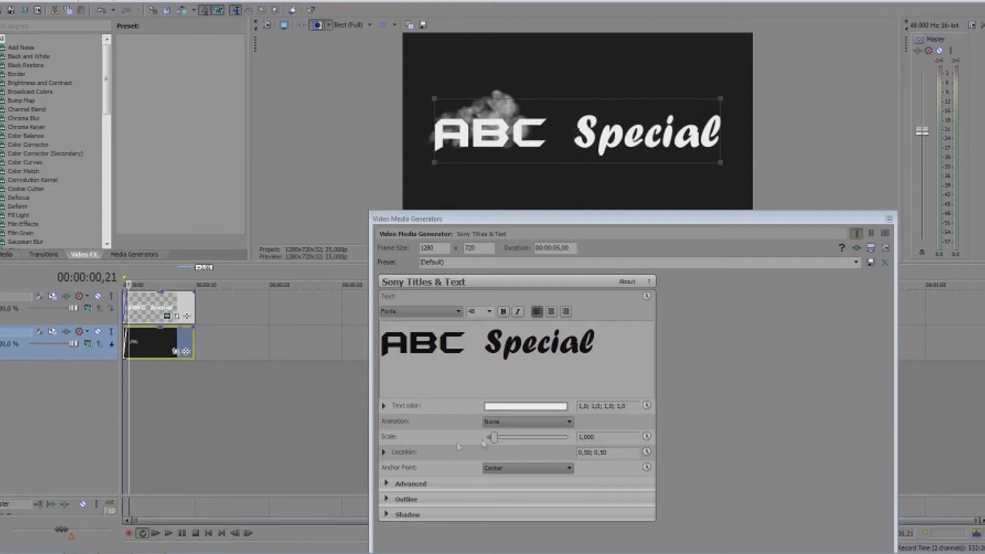
mouse_move(475, 441)
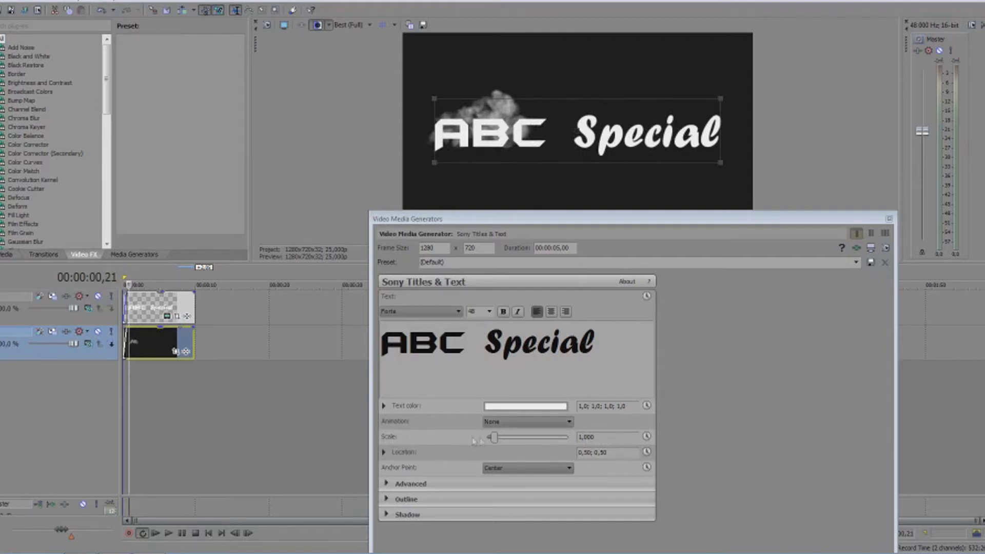
- Drag the Scale slider back and forth to shrink the title to about 0.670
drag(495, 437, 520, 437)
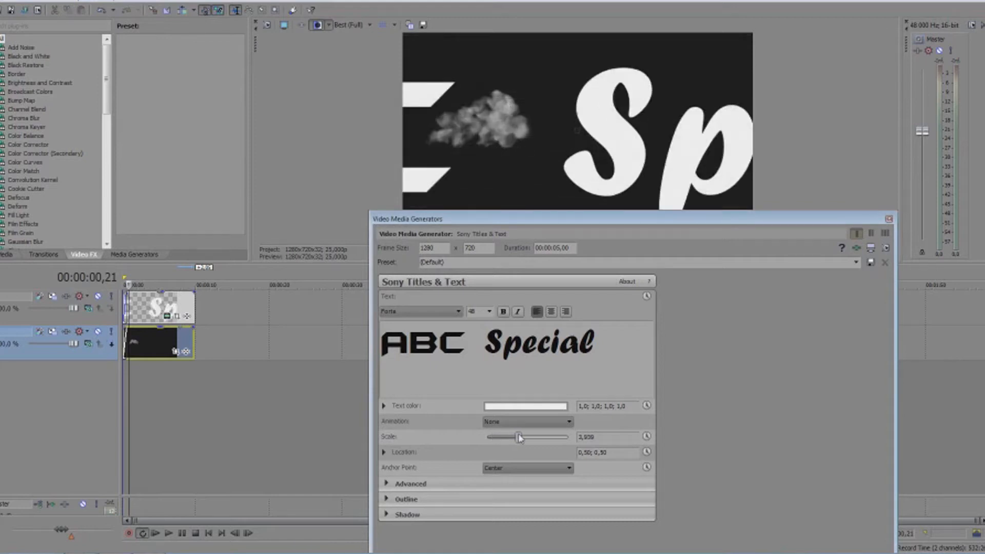
drag(518, 438, 489, 437)
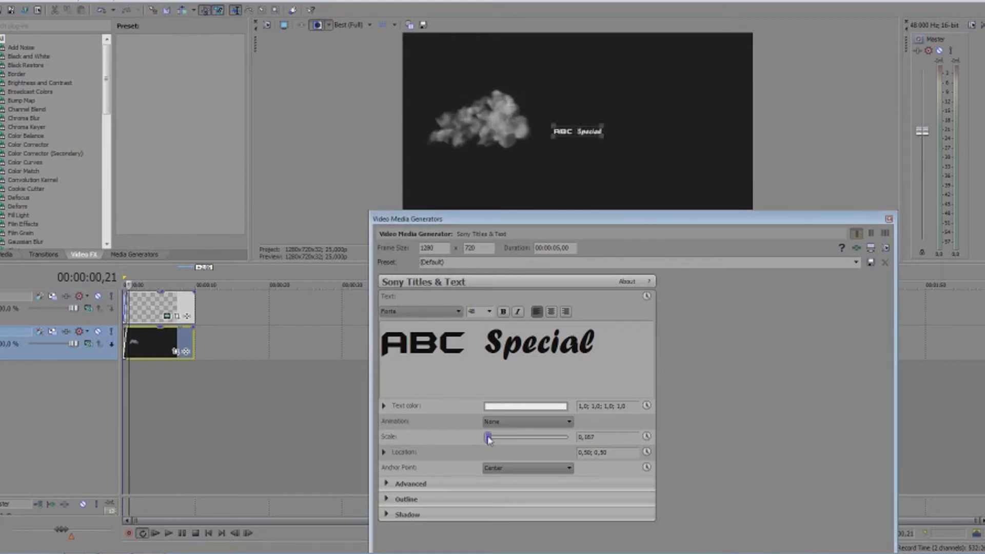
drag(489, 437, 493, 437)
text(0,600)
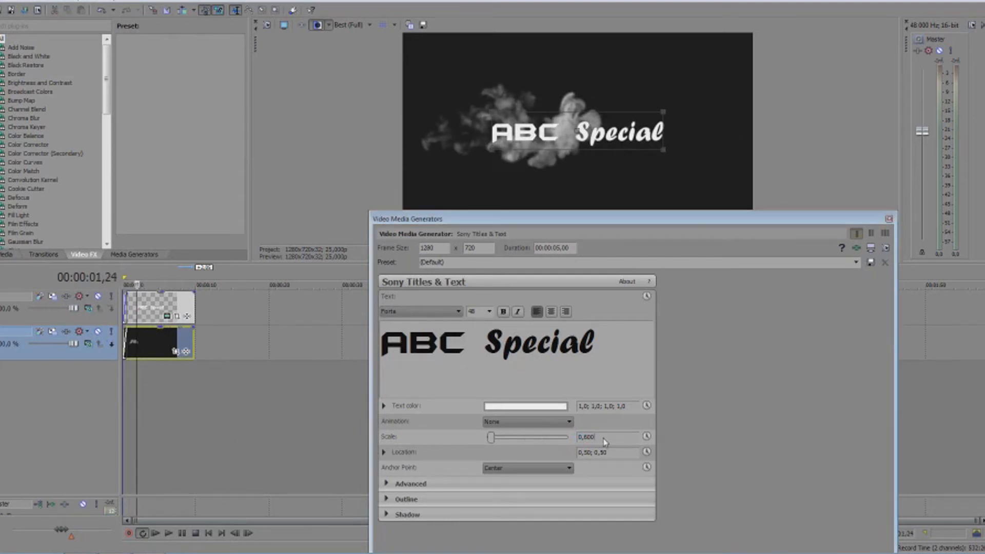
mouse_move(599, 441)
text(0,670)
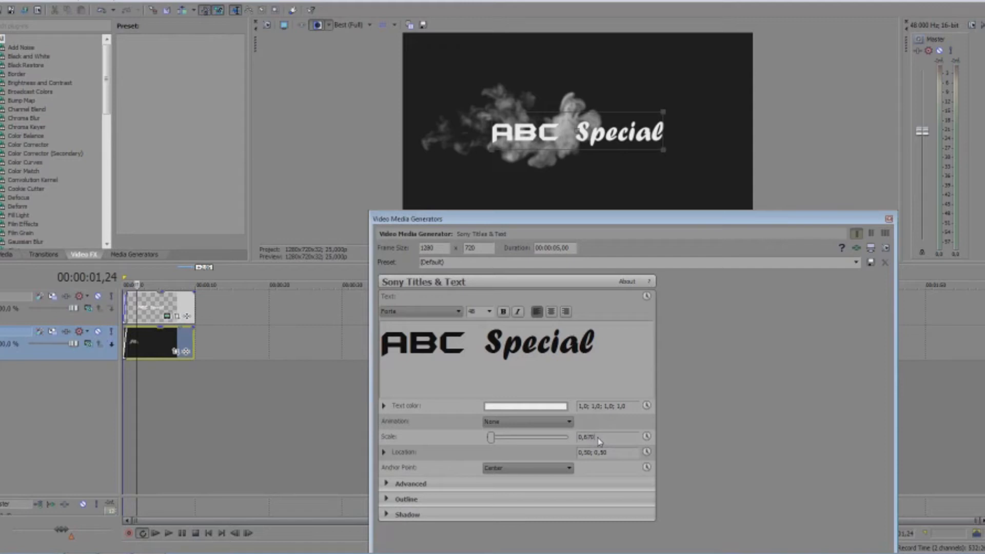
mouse_move(554, 399)
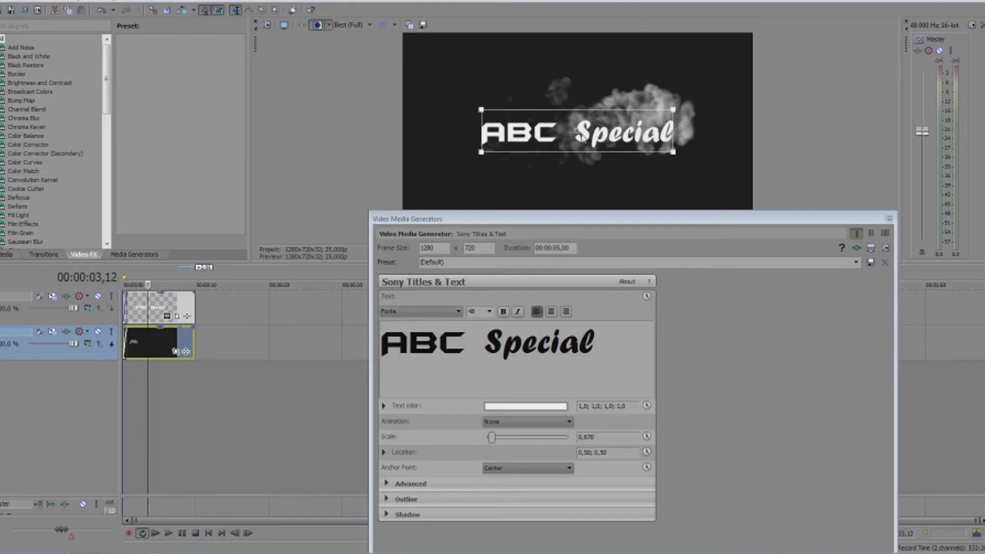
- Nudge the title upward in the preview until Location reads 0.50; 0.54
drag(575, 132, 575, 128)
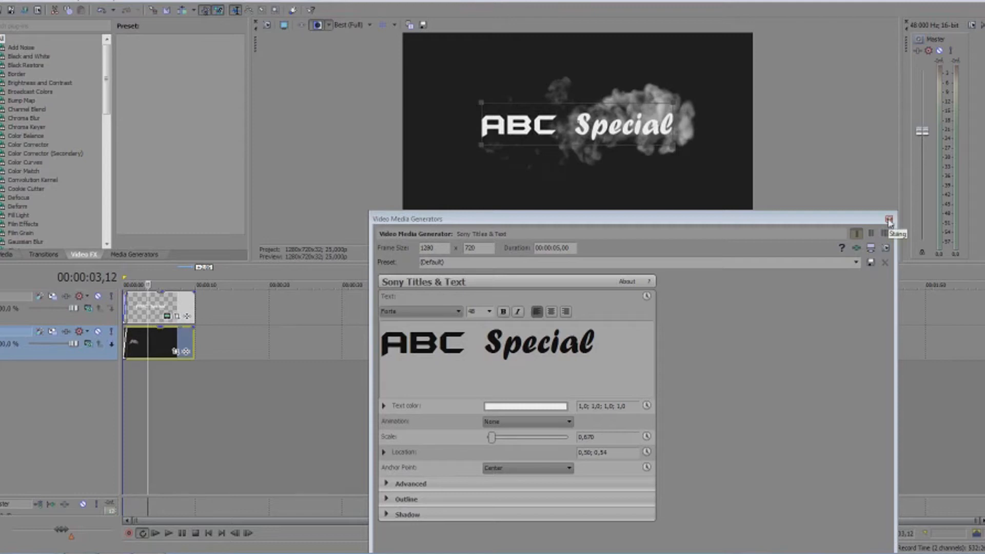
click(888, 219)
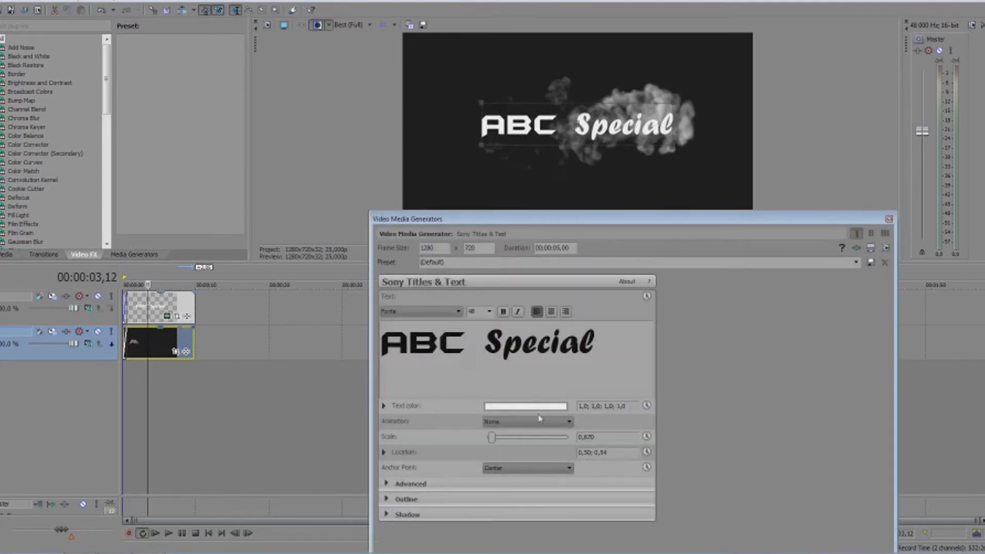
click(536, 406)
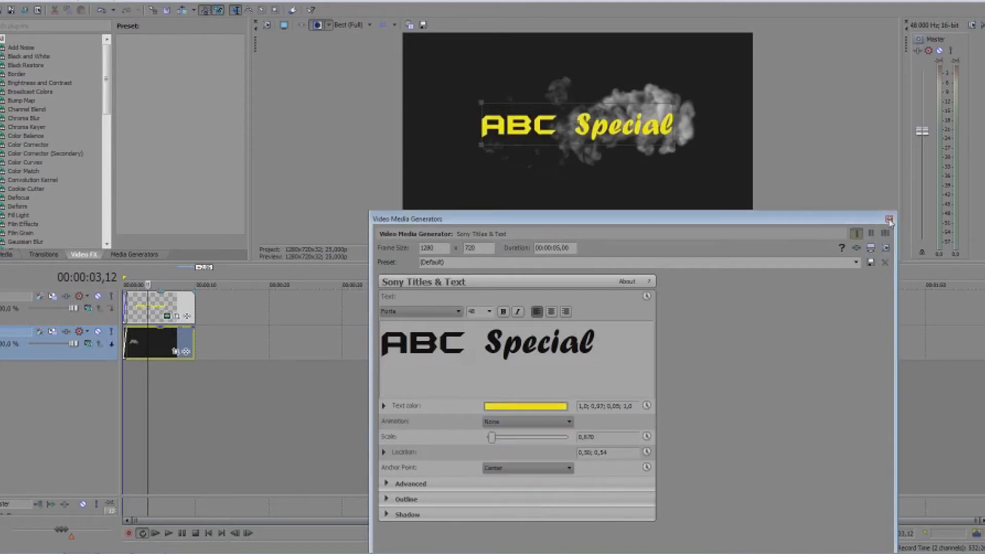
- Close the Sony Titles & Text generator window
click(889, 219)
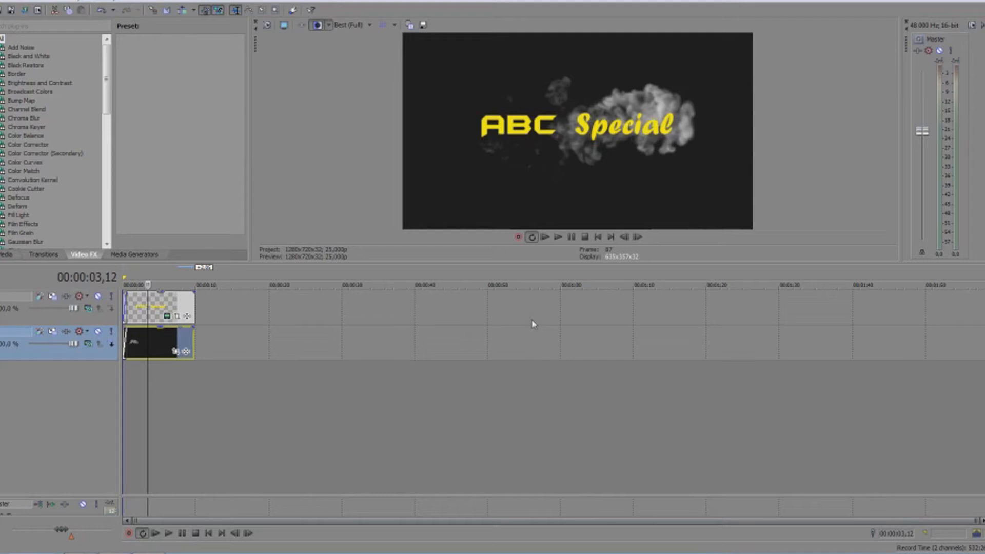
mouse_move(158, 384)
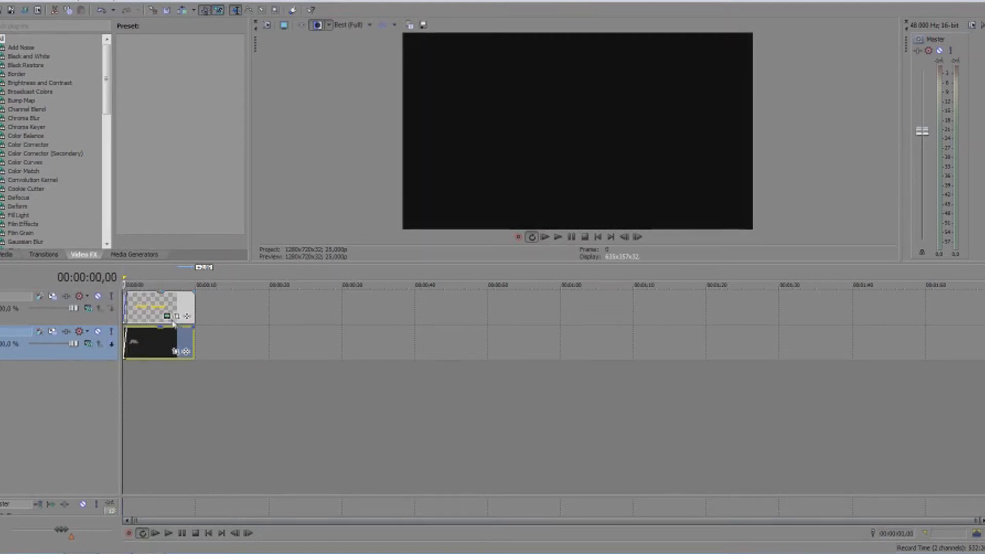
- Open the title event's Pan/Crop, enable Mask, and start drawing mask points over the title
click(177, 316)
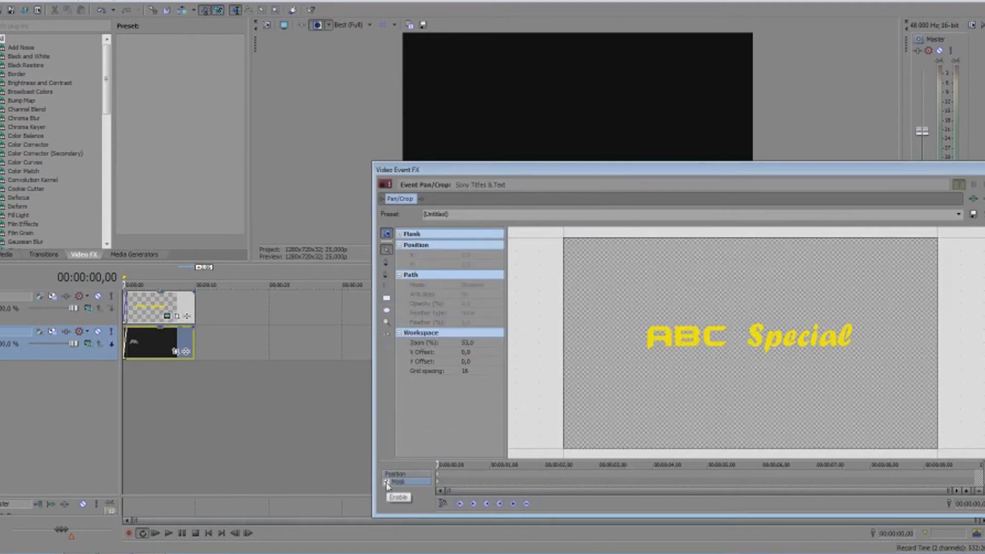
click(388, 482)
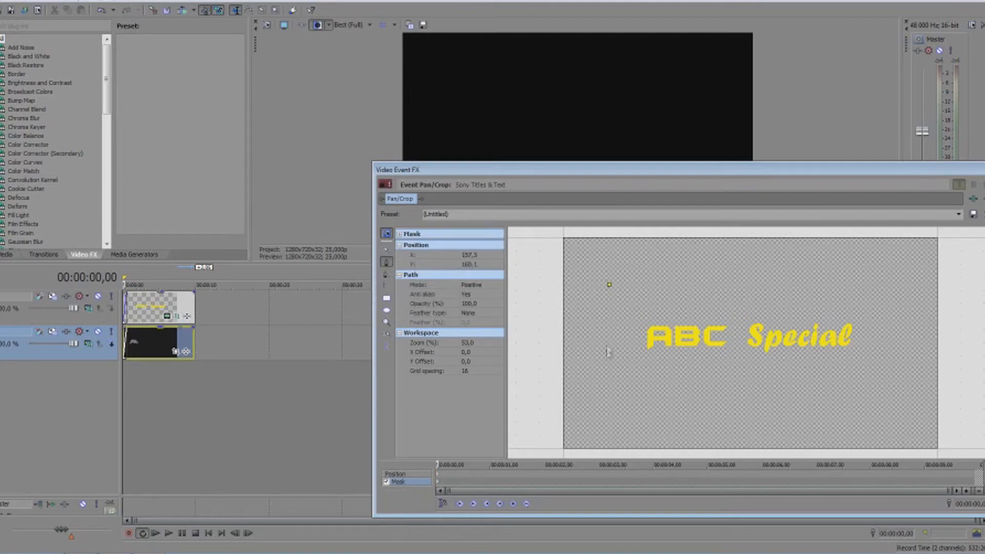
drag(609, 284, 605, 364)
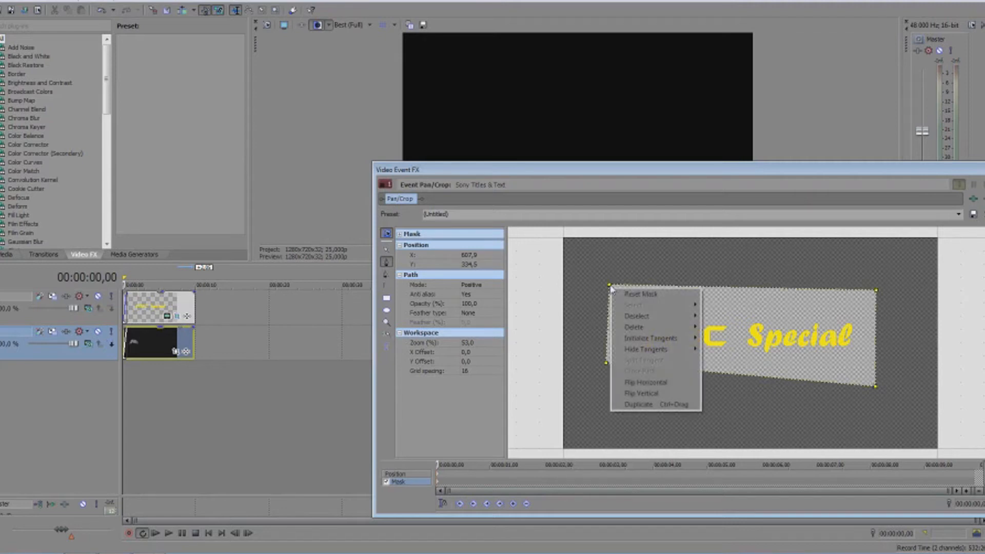
mouse_move(674, 394)
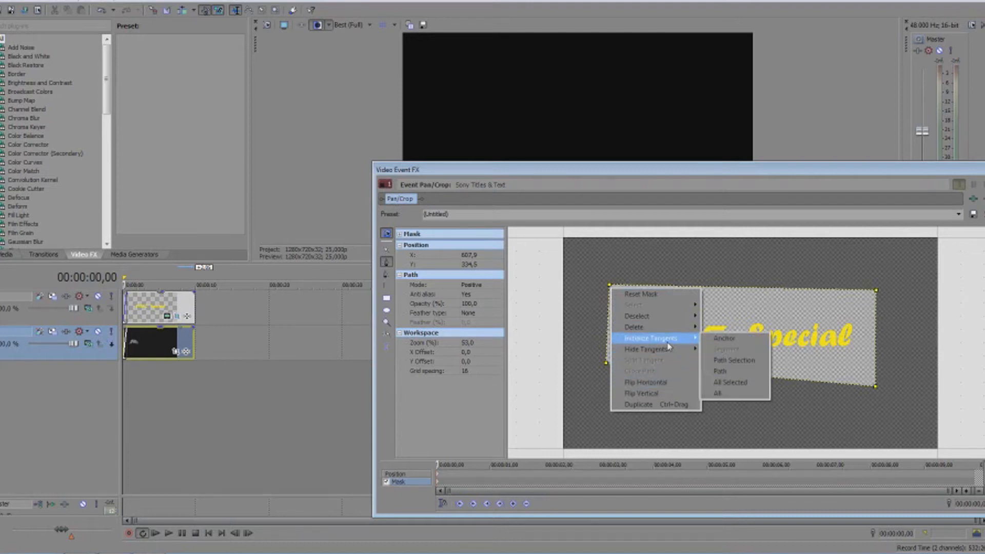
mouse_move(743, 385)
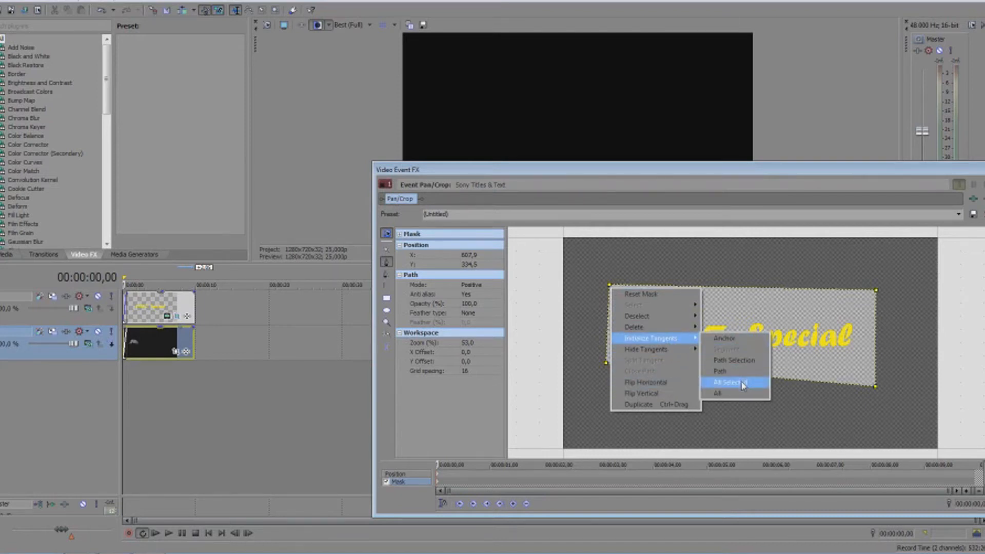
- Initialize all mask tangents into smooth curves, then flip the mask vertically
click(732, 382)
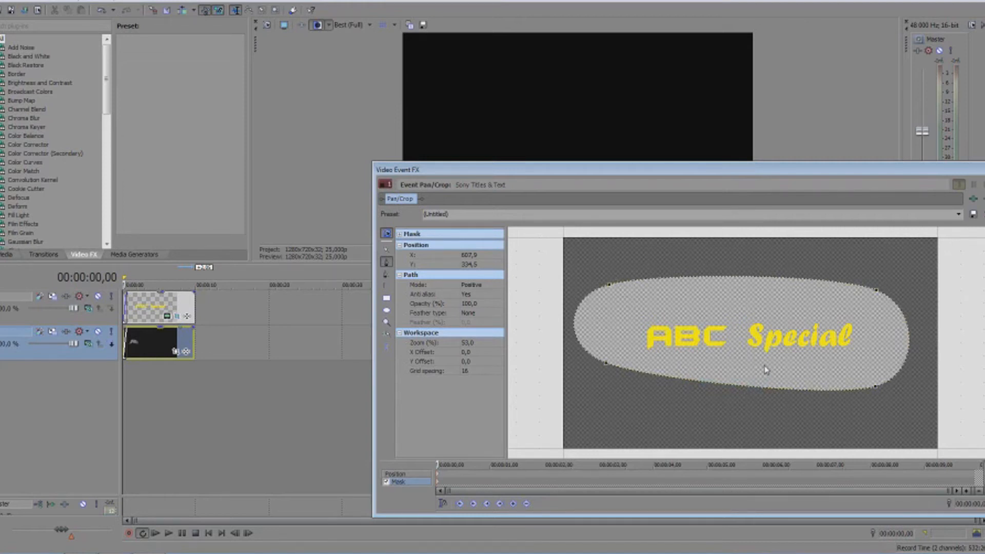
right_click(766, 370)
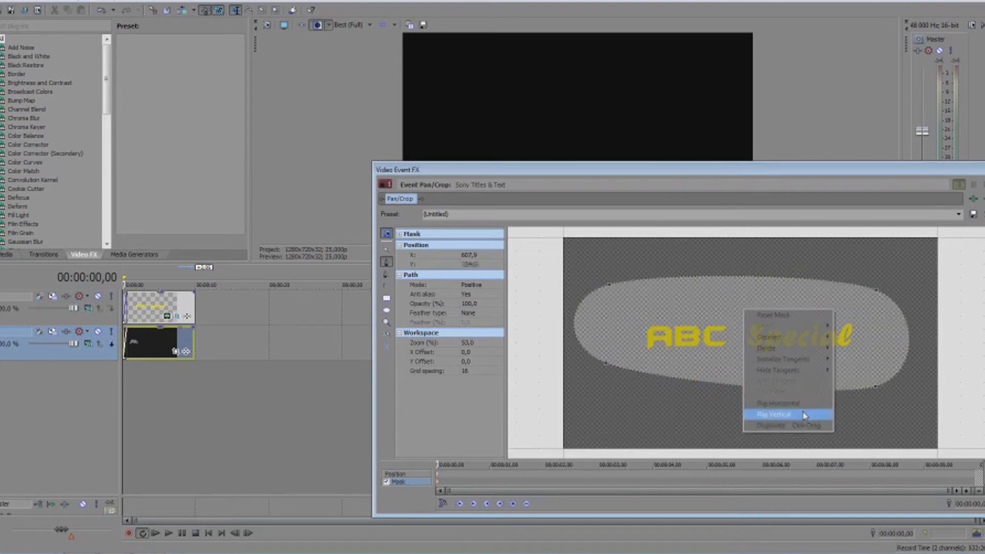
click(773, 414)
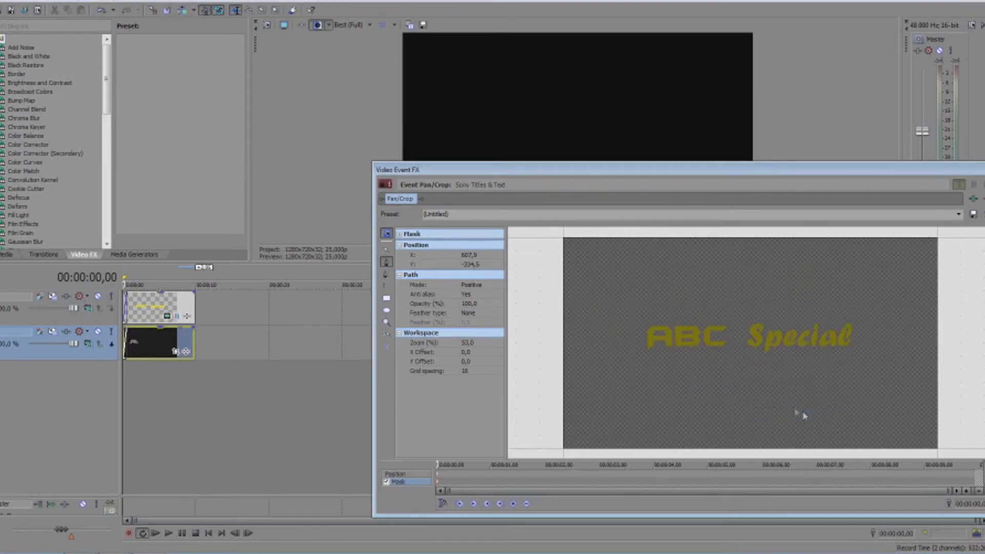
mouse_move(385, 264)
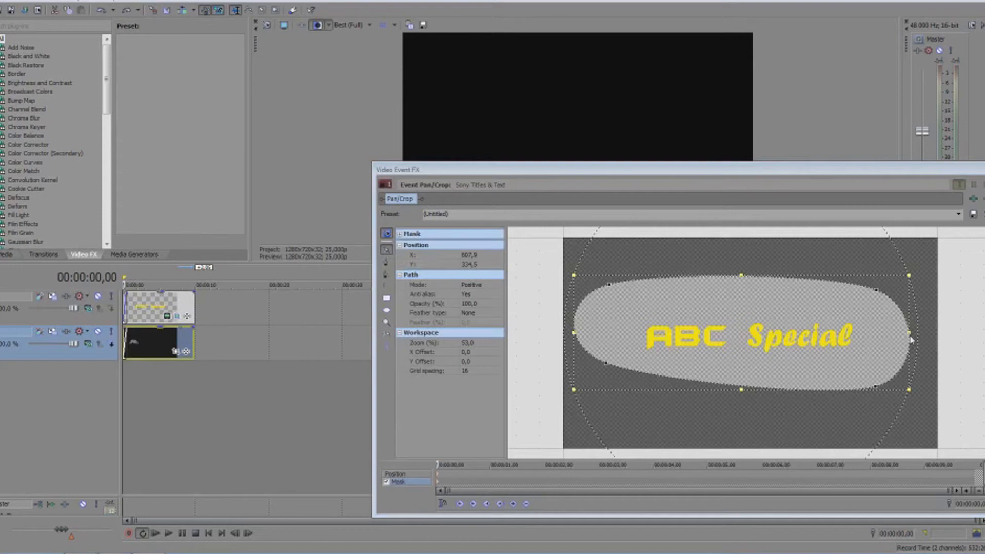
mouse_move(885, 341)
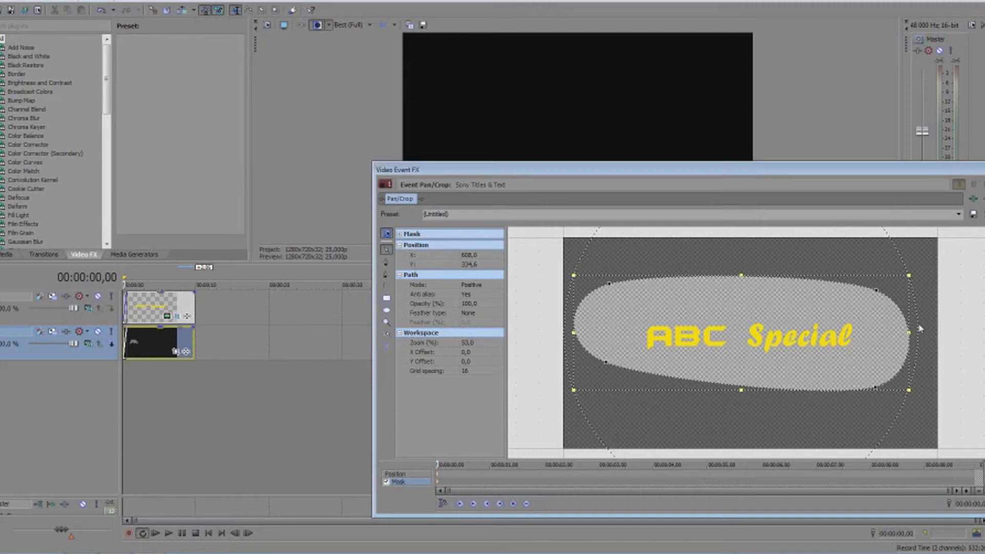
mouse_move(920, 344)
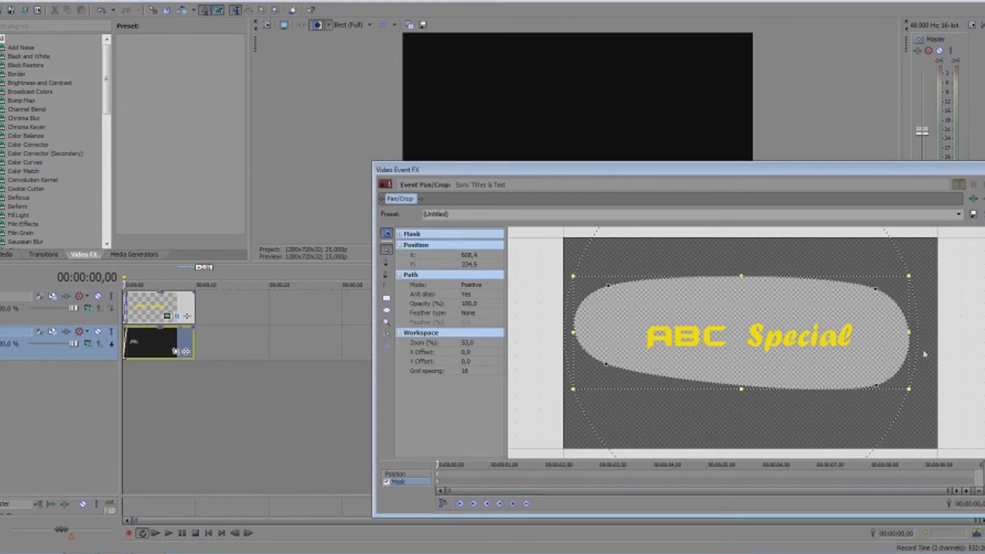
mouse_move(911, 374)
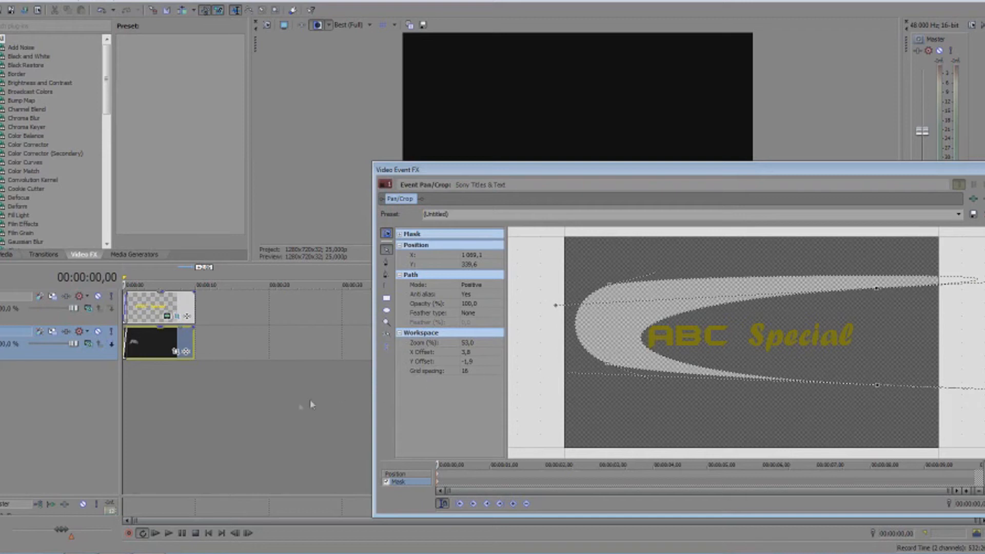
mouse_move(298, 307)
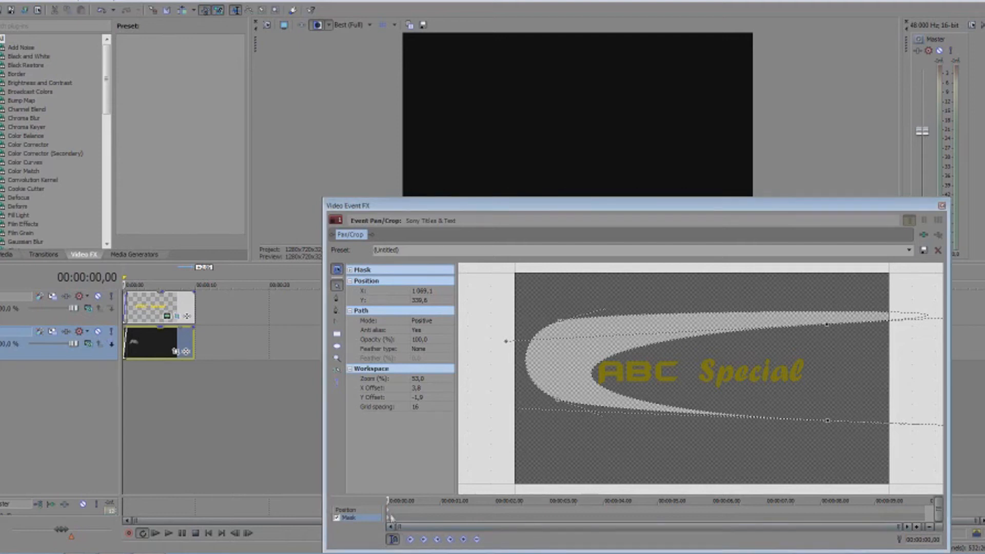
mouse_move(419, 515)
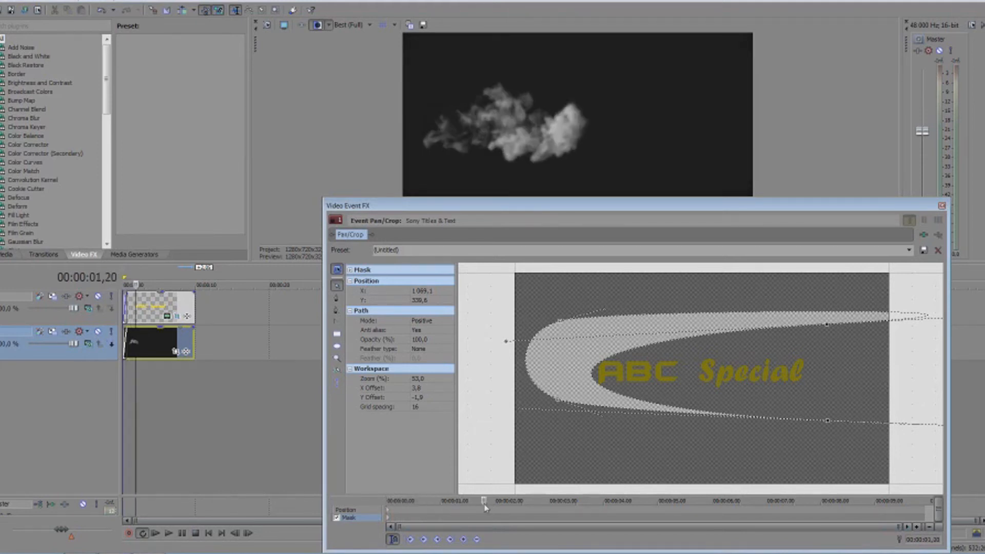
- Move the Pan/Crop cursor to a later time for the next mask keyframe
click(388, 514)
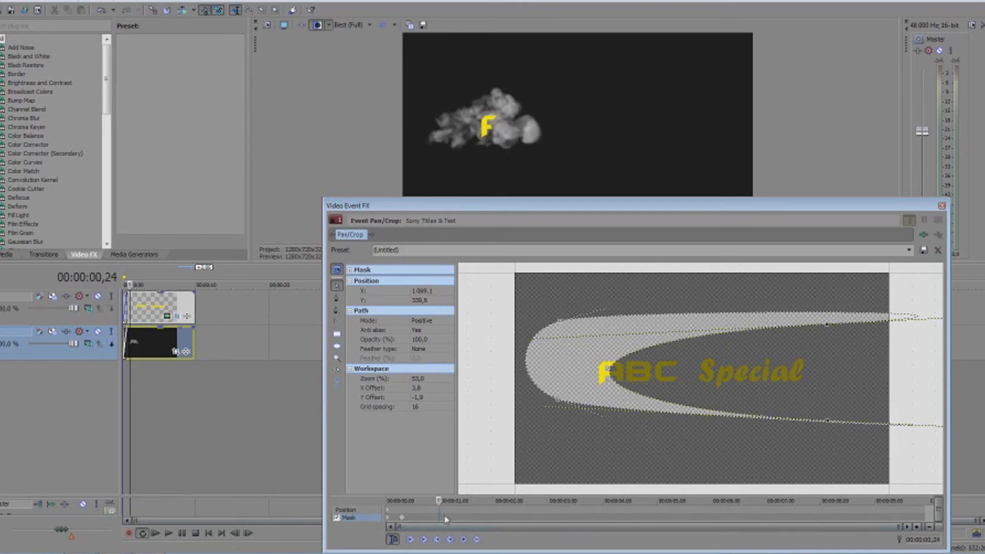
mouse_move(478, 543)
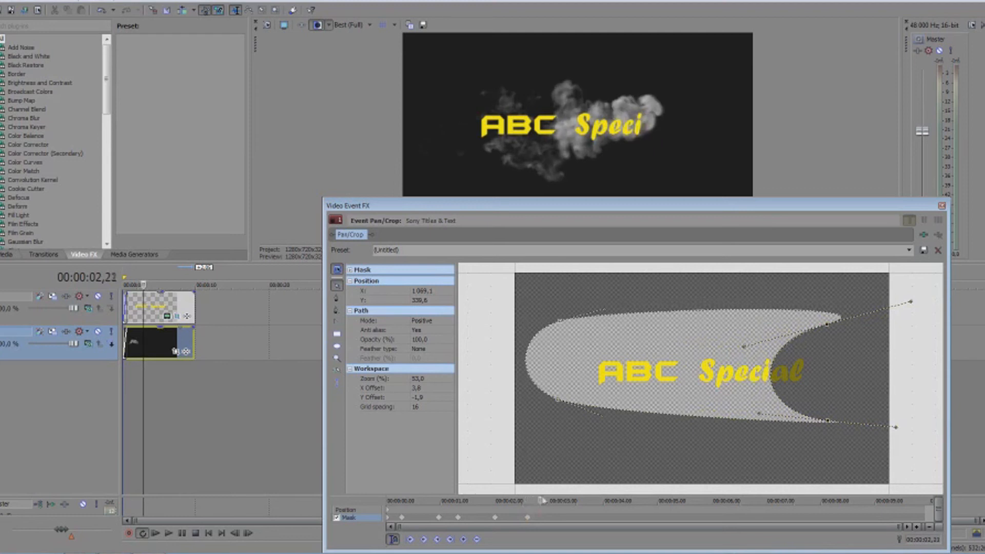
- Add a final mask keyframe uncovering the word 'Special', then close Video Event FX
click(556, 514)
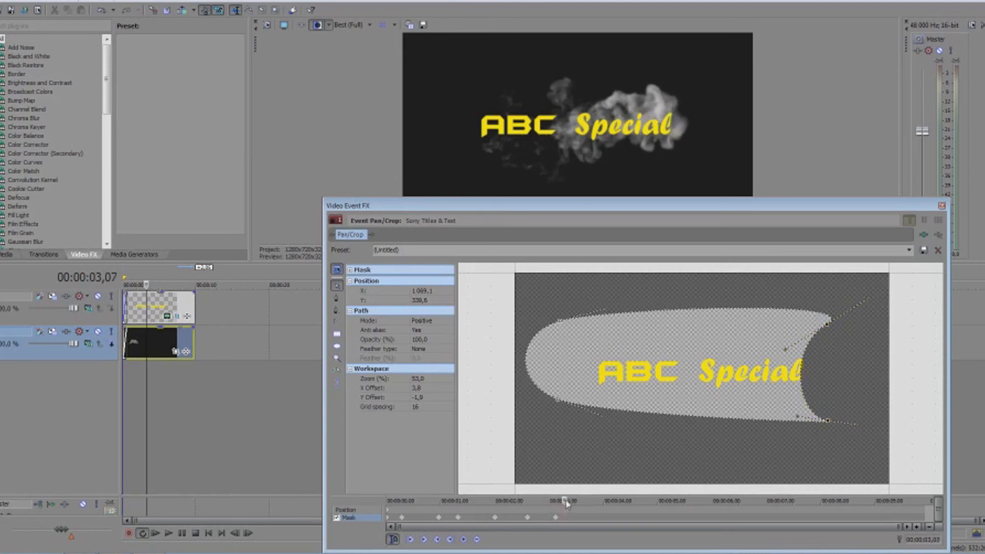
drag(565, 501, 596, 501)
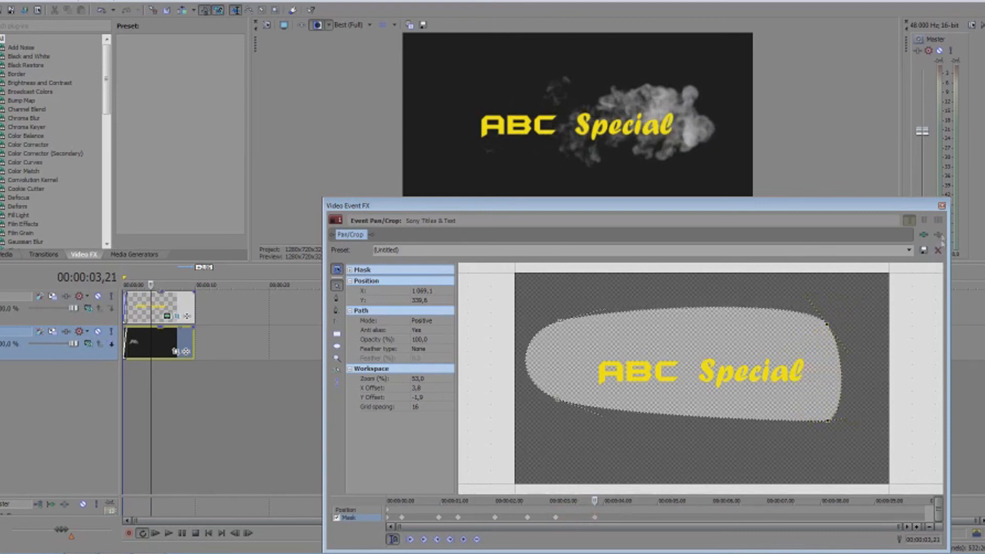
click(939, 206)
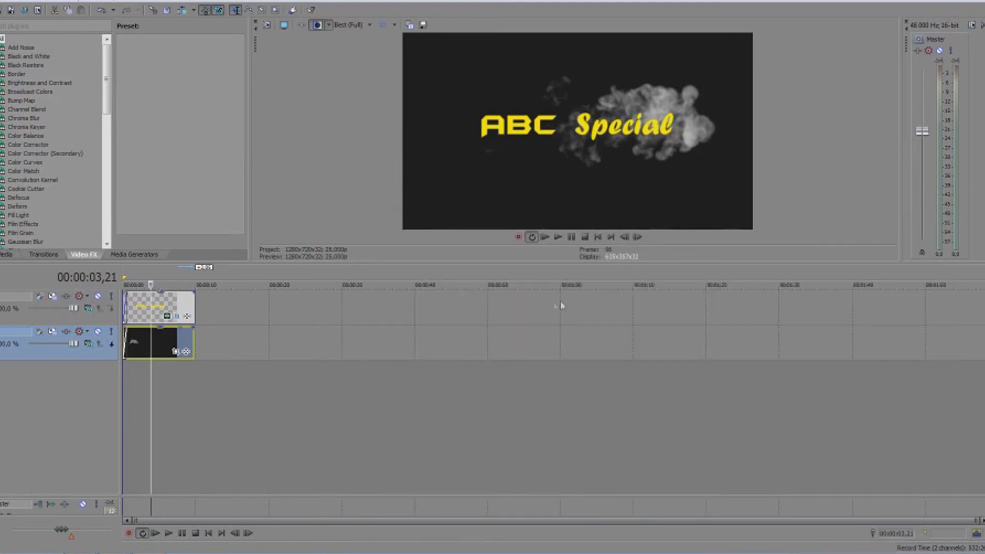
mouse_move(562, 238)
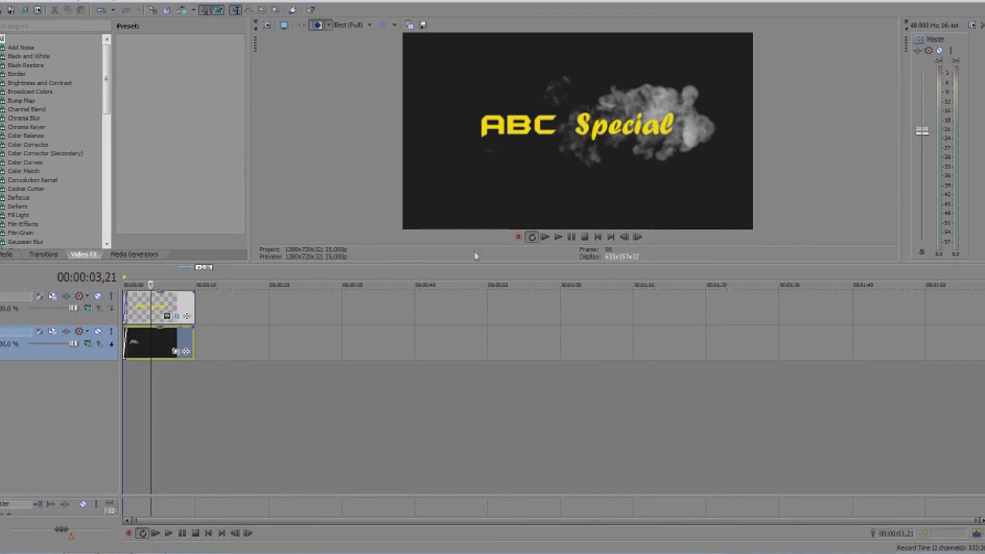
mouse_move(559, 237)
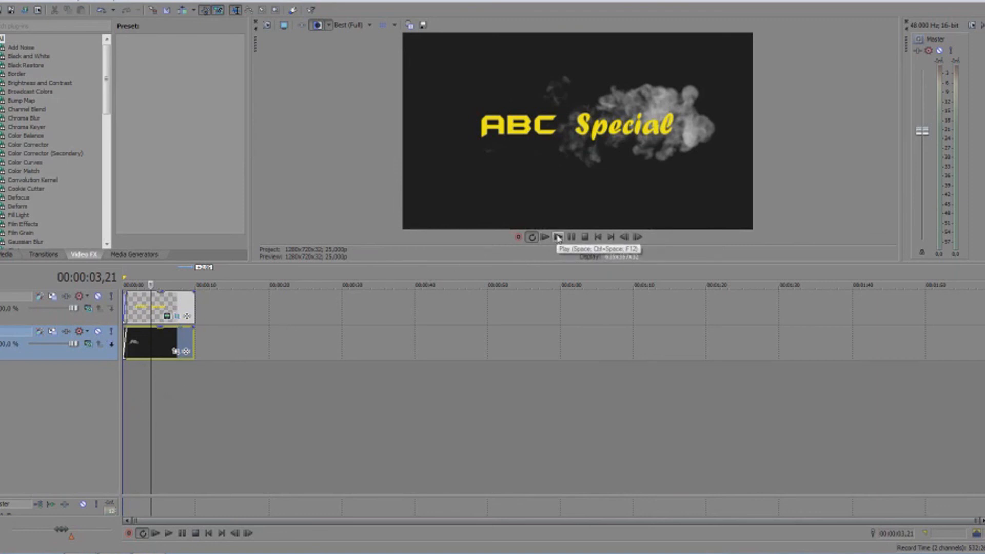
mouse_move(546, 237)
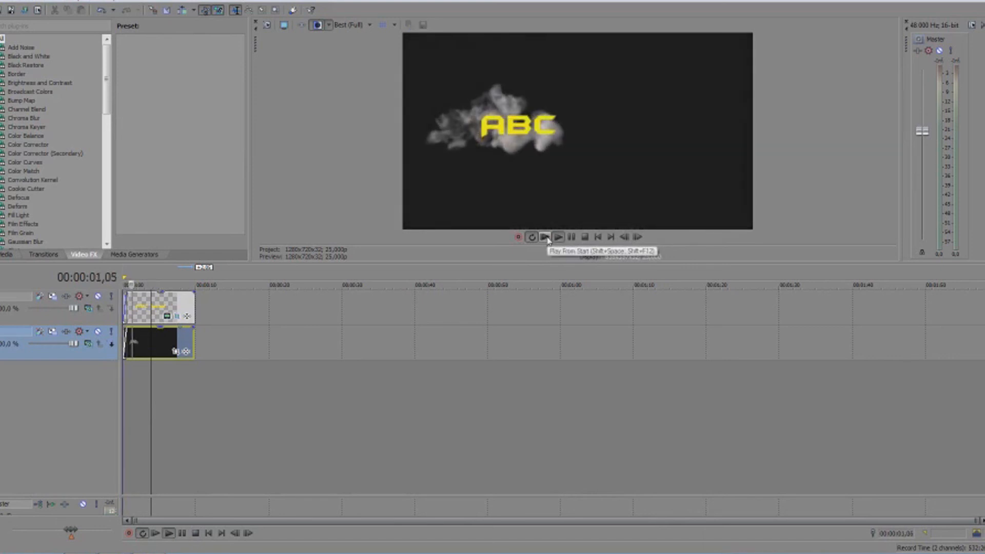
click(548, 237)
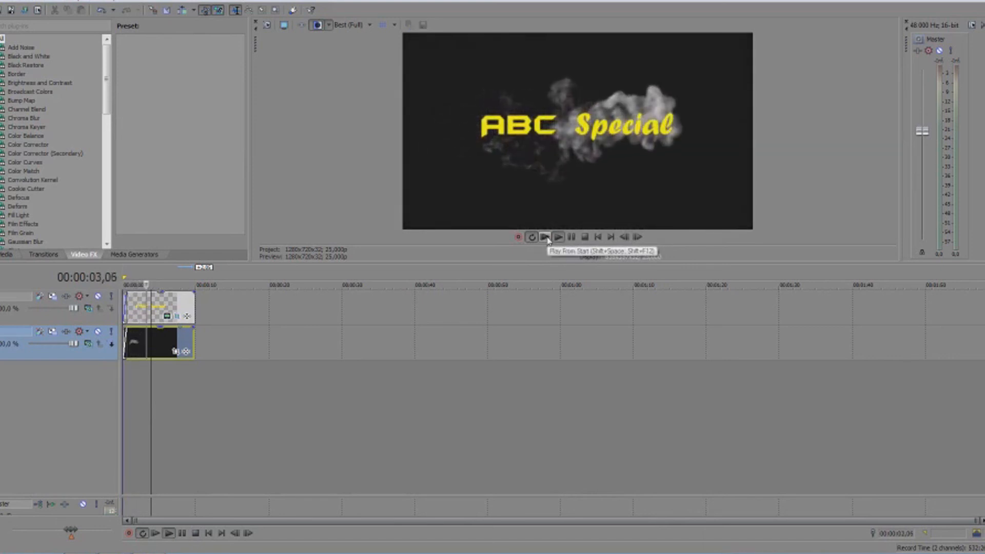
click(556, 237)
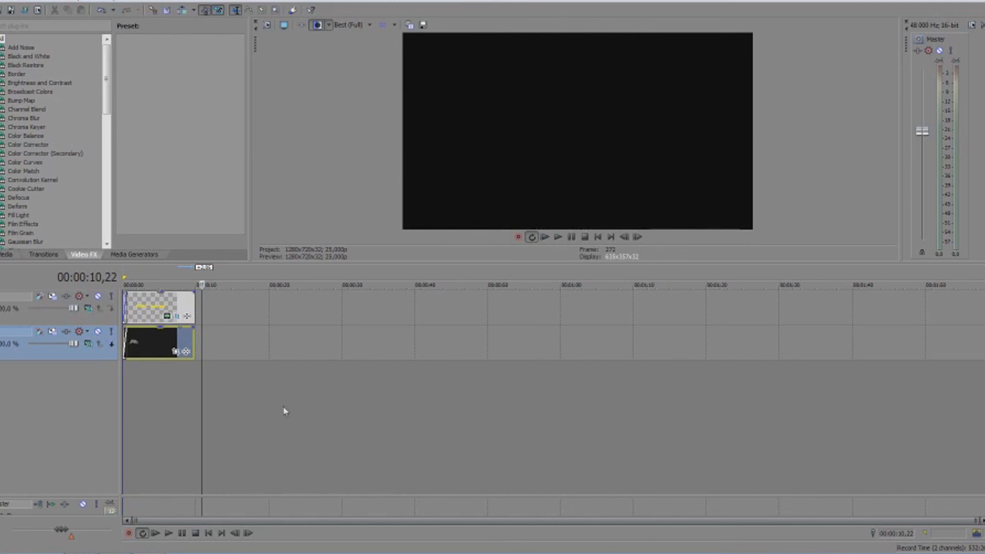
mouse_move(216, 429)
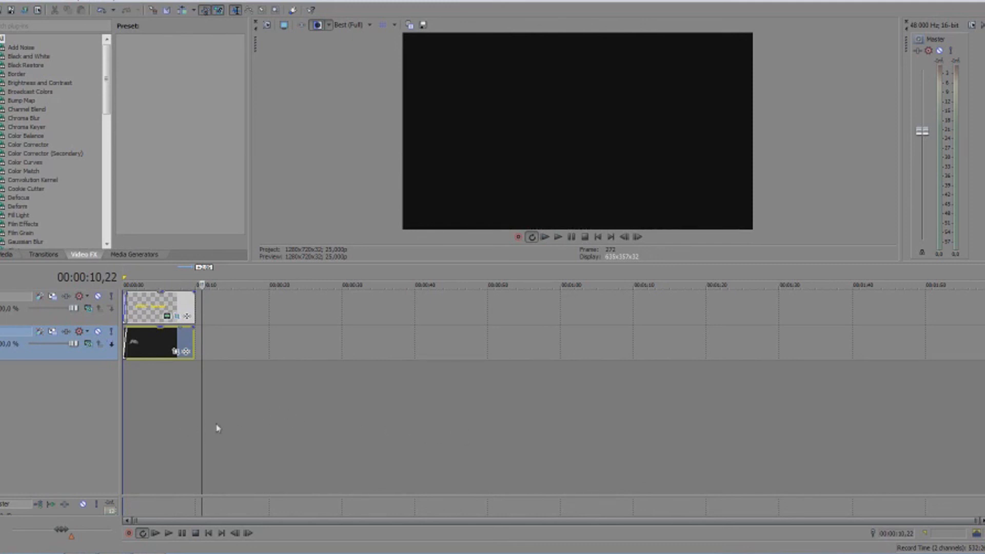
mouse_move(274, 456)
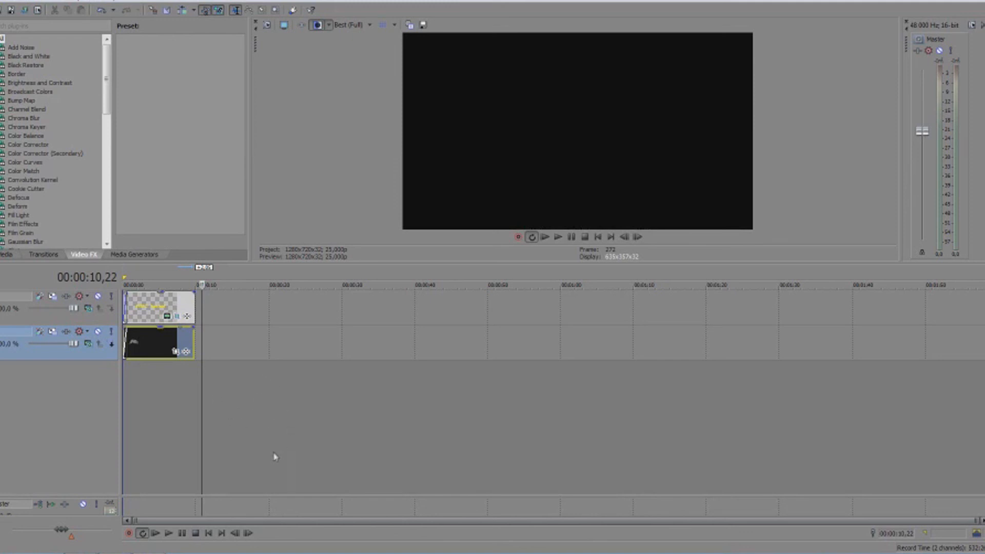
mouse_move(331, 182)
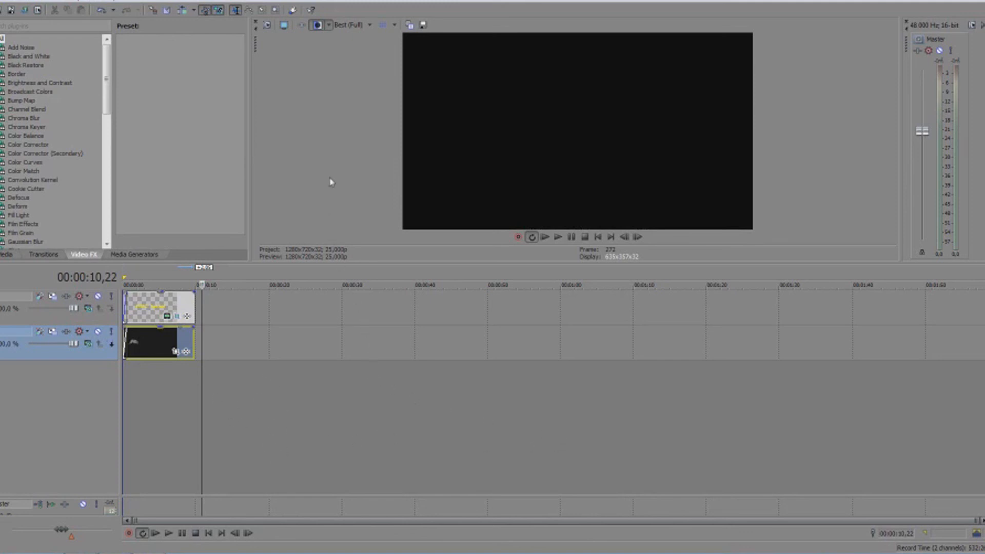